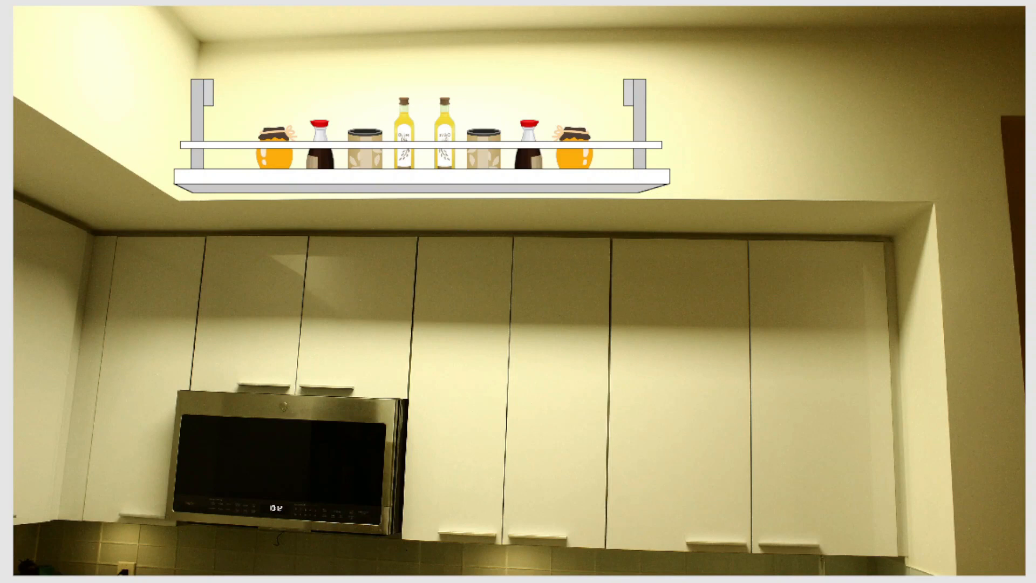
mouse_move(952, 194)
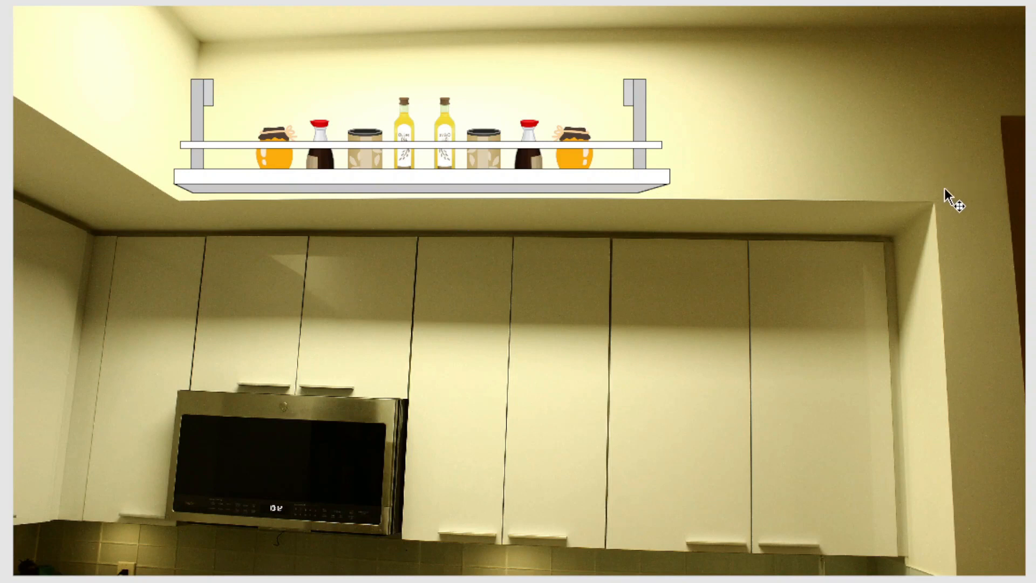
mouse_move(325, 205)
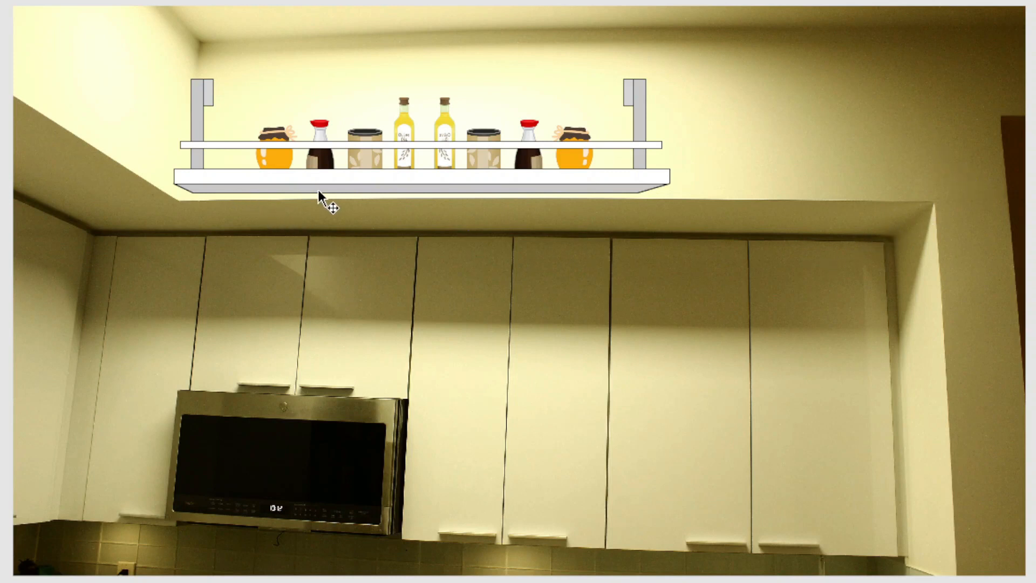
mouse_move(578, 208)
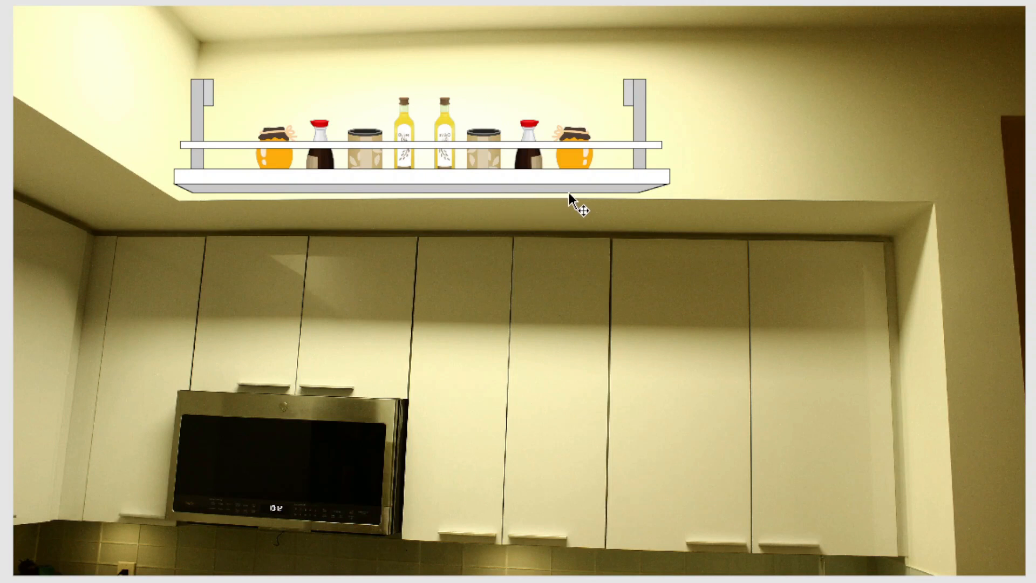
mouse_move(183, 184)
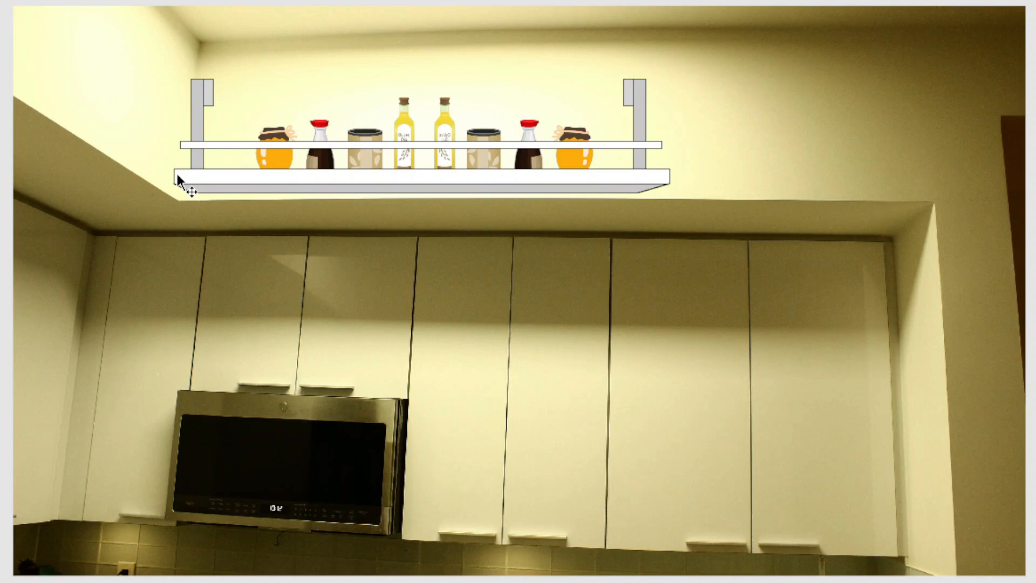
mouse_move(218, 156)
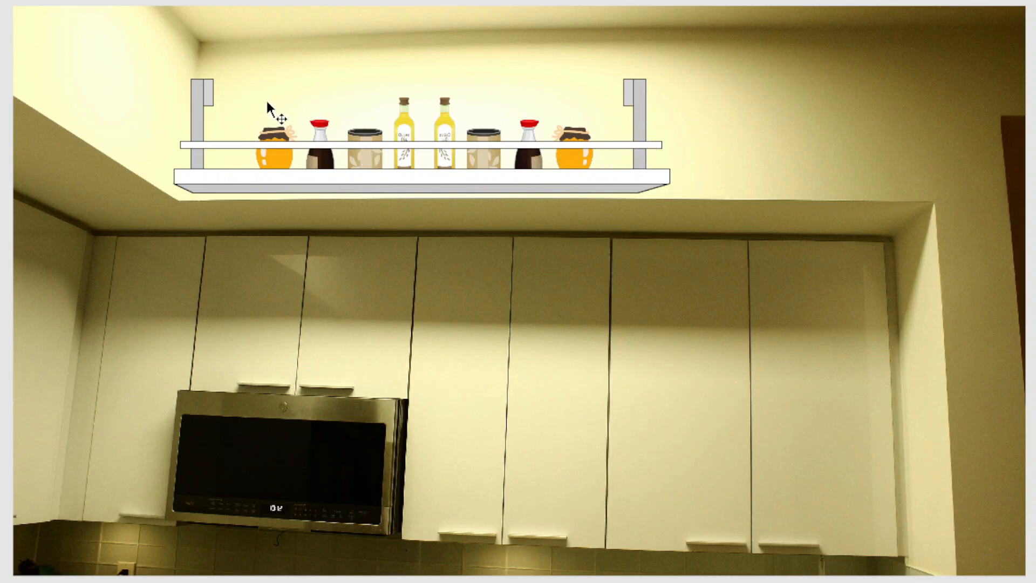
mouse_move(333, 106)
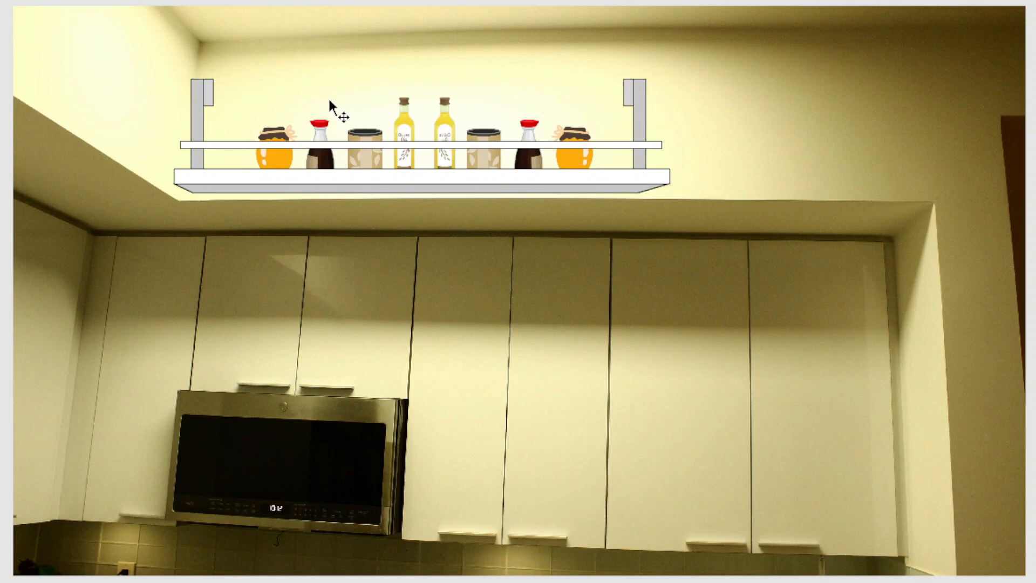
mouse_move(210, 98)
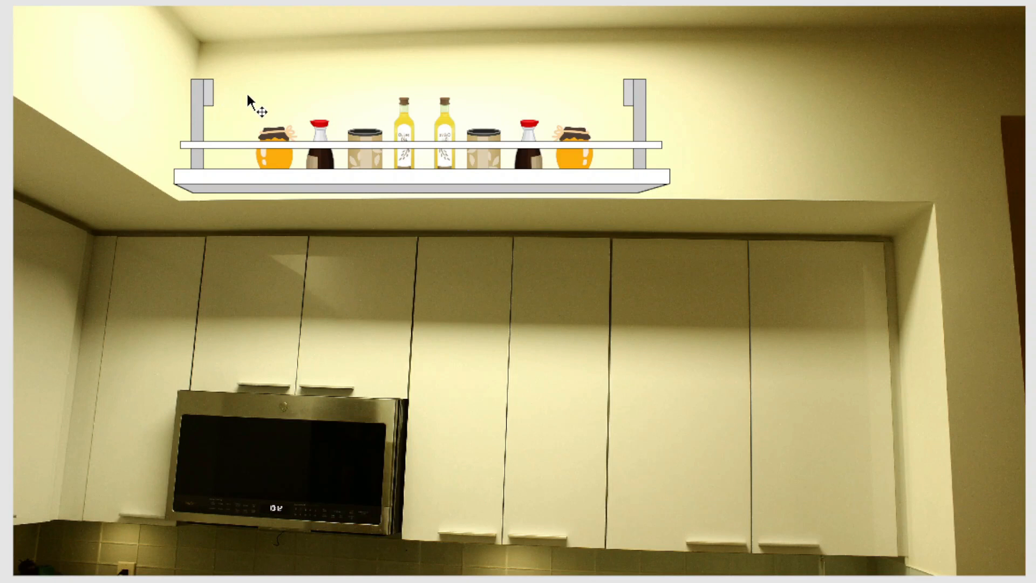
mouse_move(439, 159)
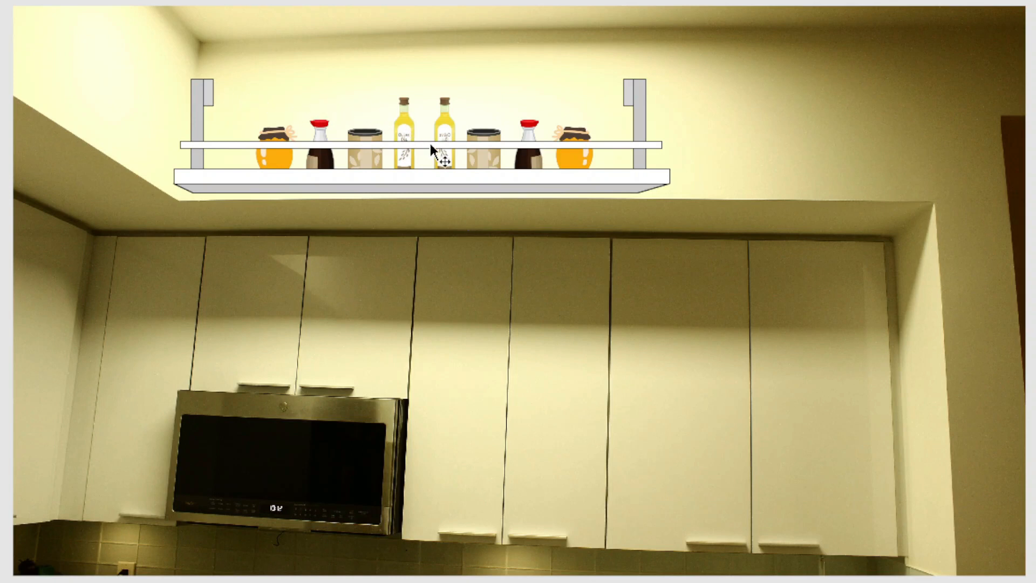
mouse_move(436, 426)
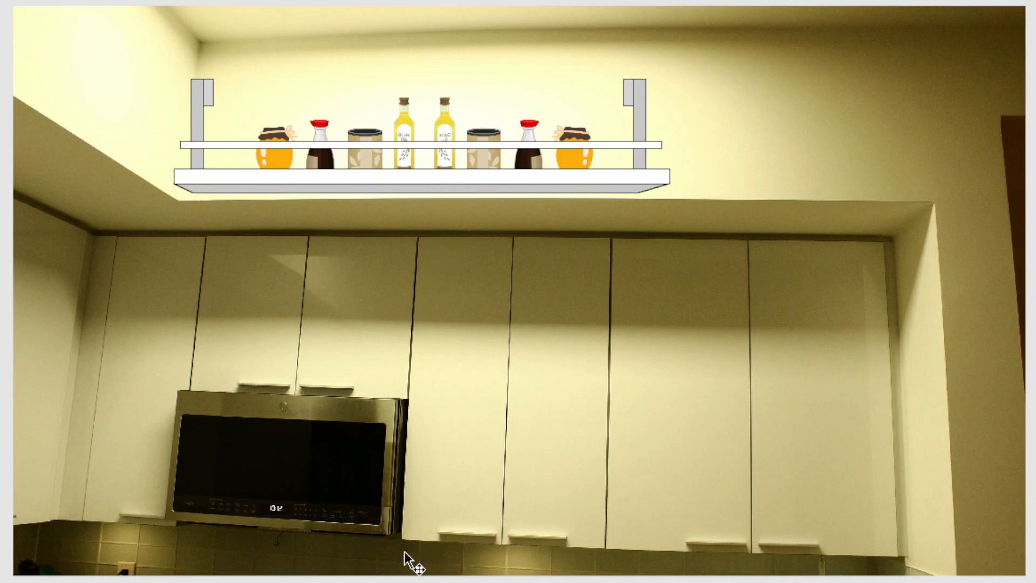
mouse_move(268, 570)
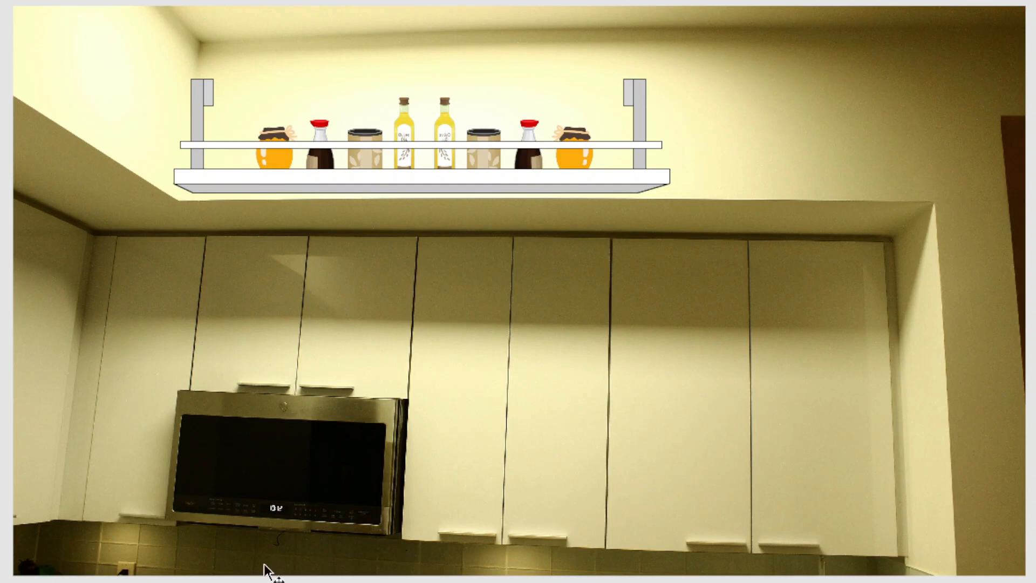
mouse_move(92, 221)
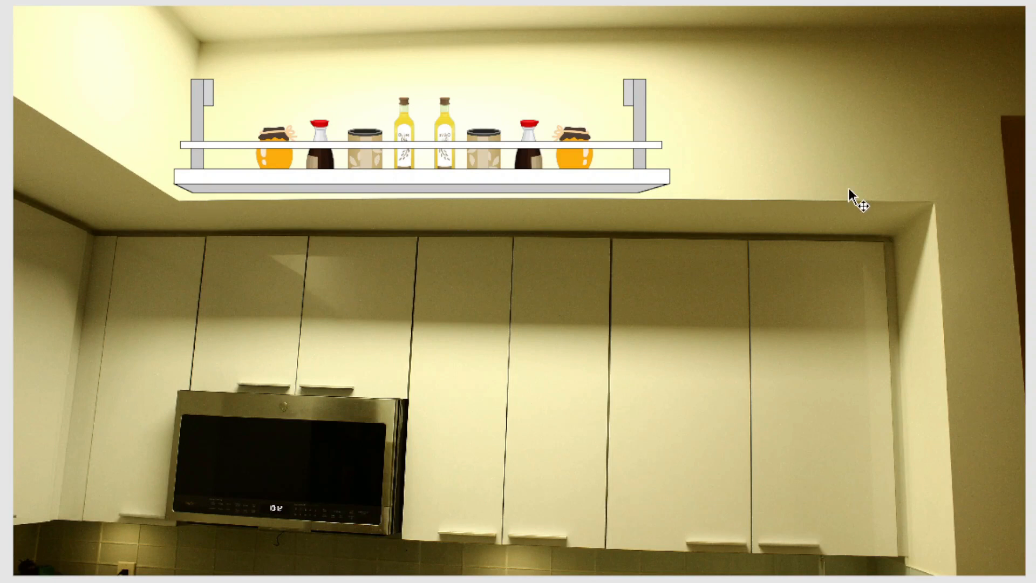
mouse_move(932, 206)
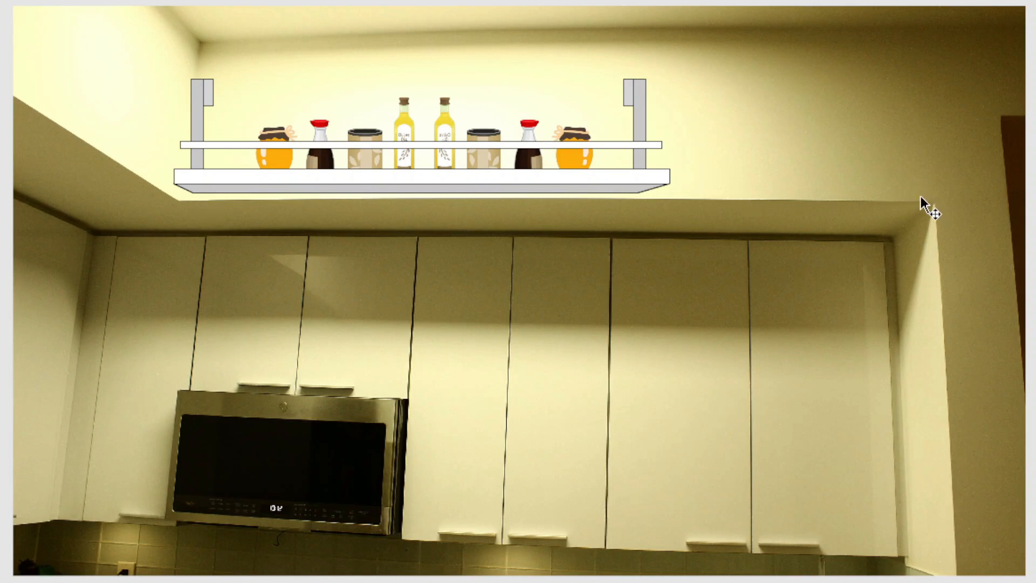
mouse_move(835, 129)
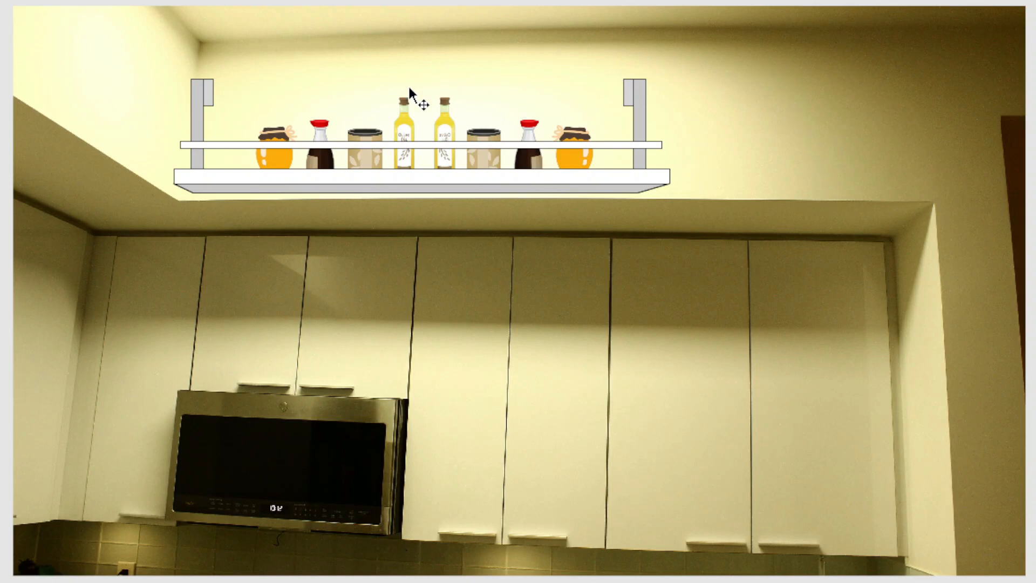
mouse_move(775, 109)
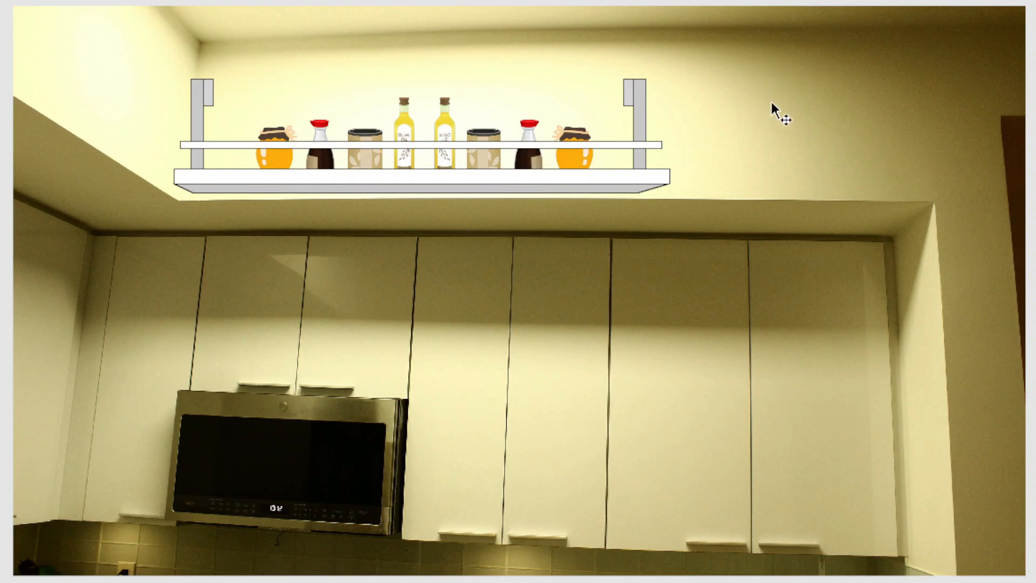
mouse_move(218, 100)
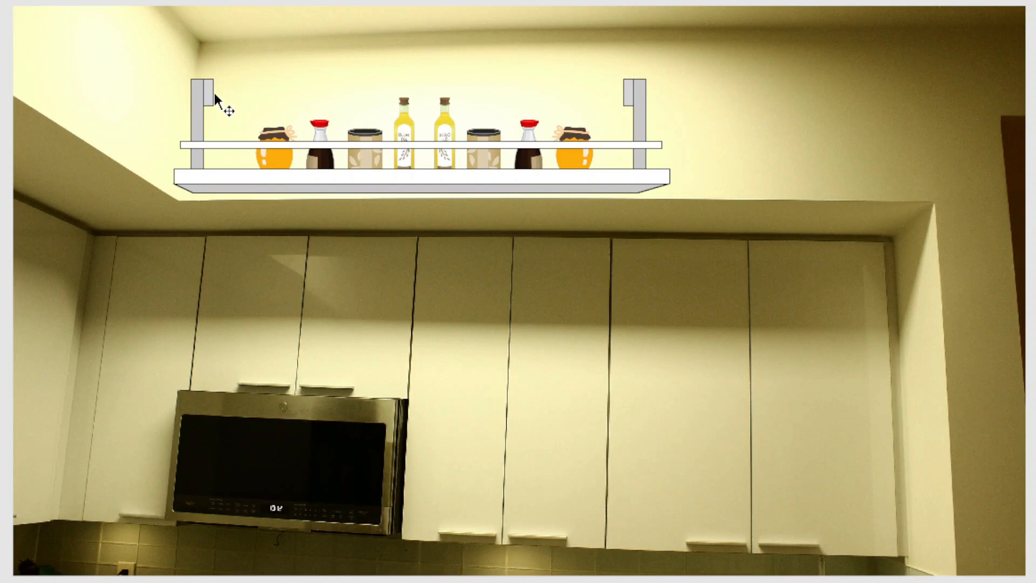
mouse_move(635, 96)
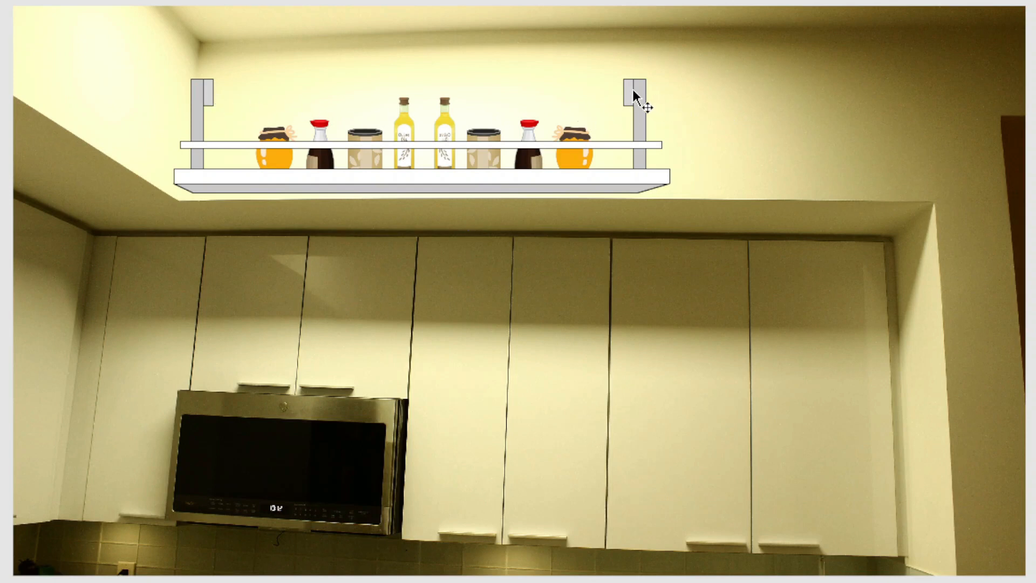
mouse_move(637, 100)
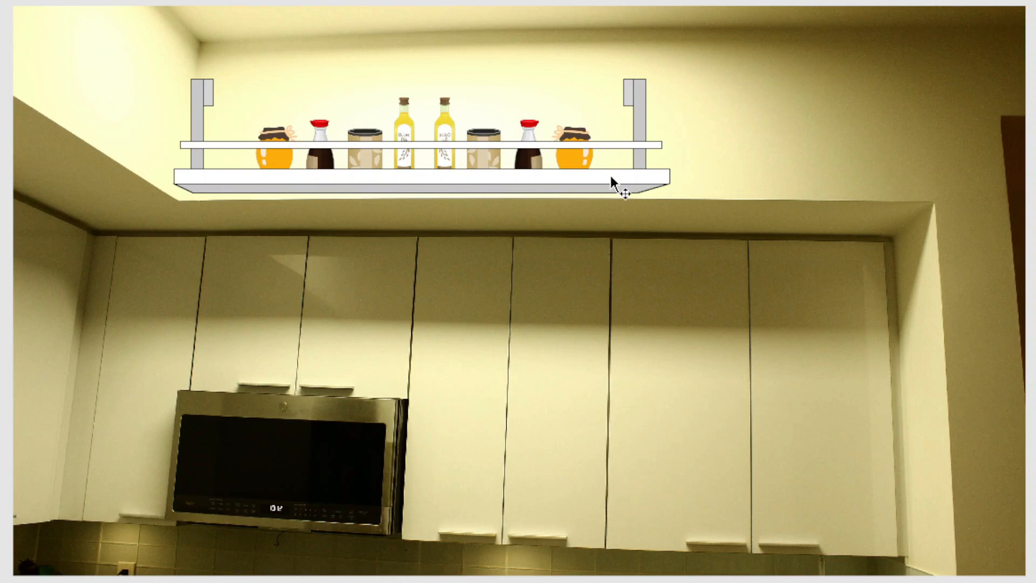
mouse_move(915, 177)
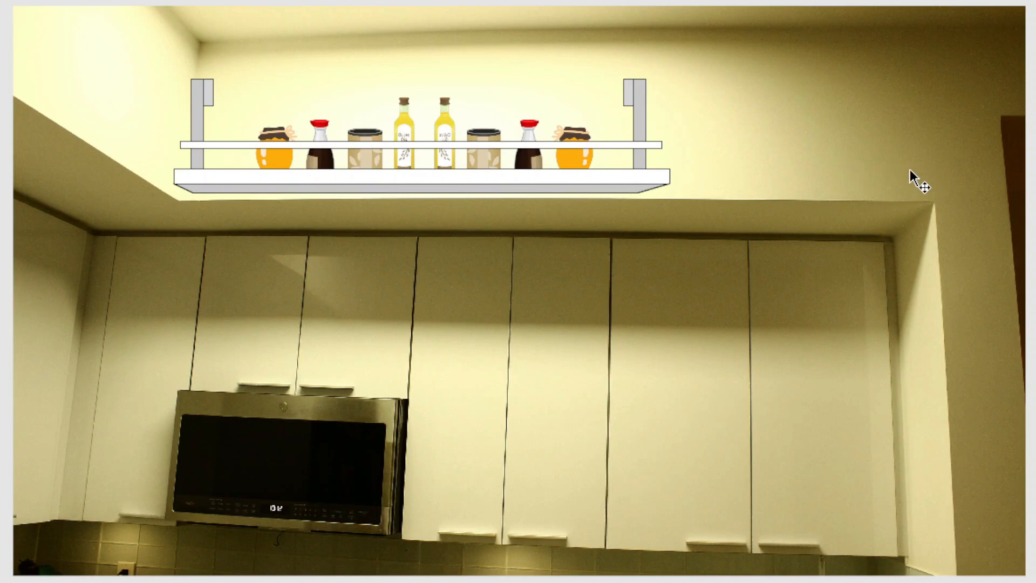
mouse_move(651, 185)
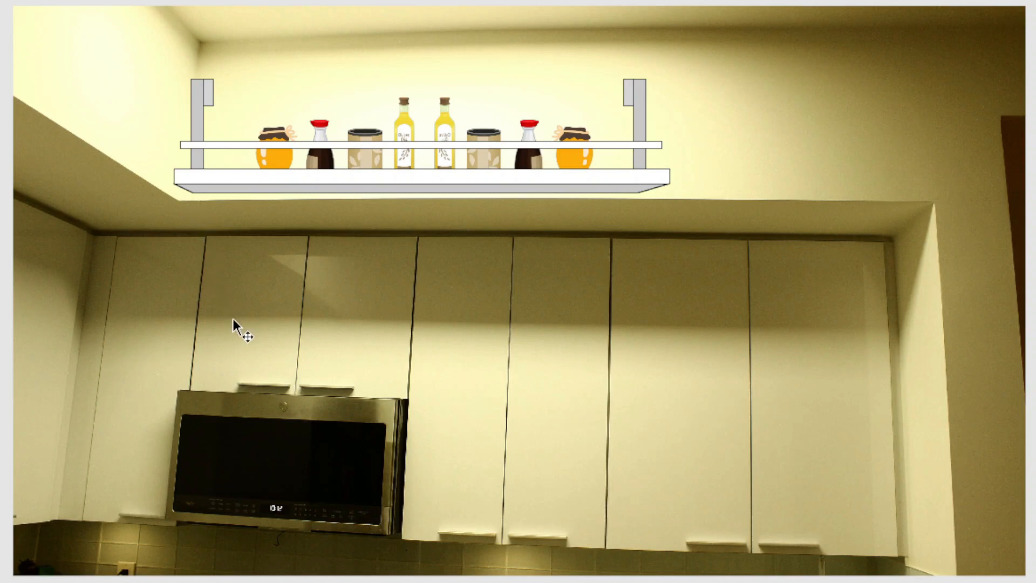
mouse_move(532, 427)
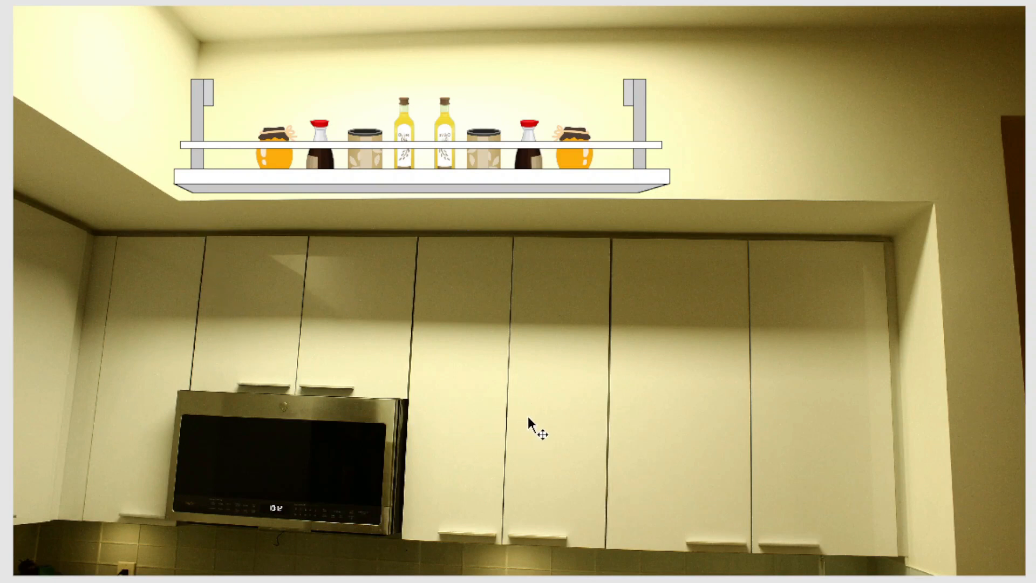
mouse_move(605, 407)
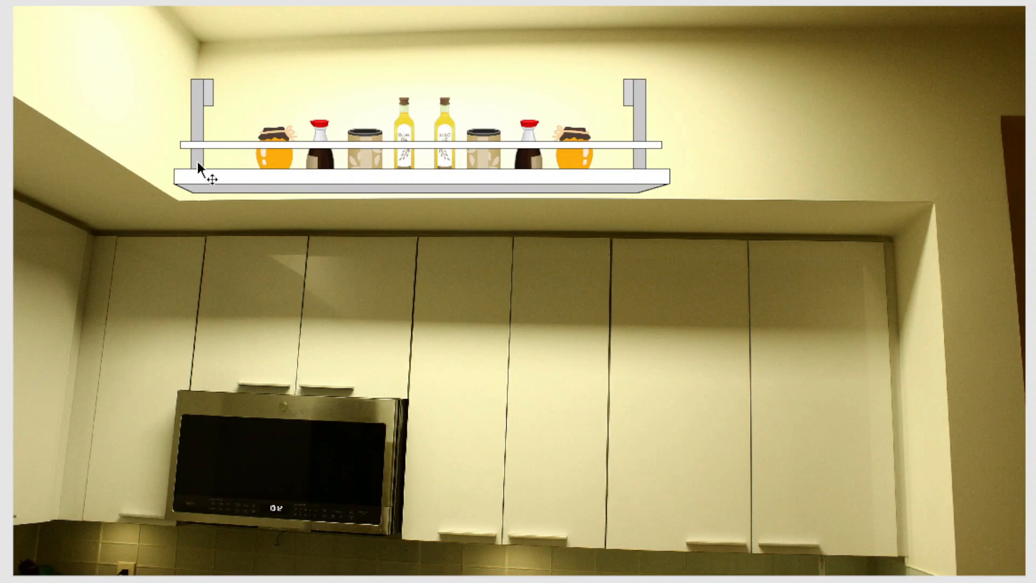
mouse_move(295, 169)
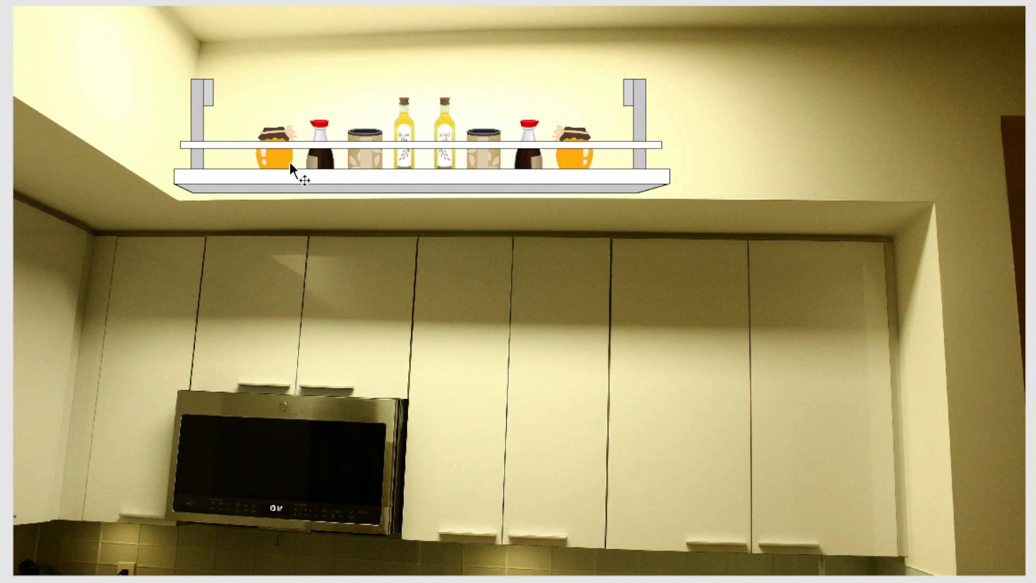